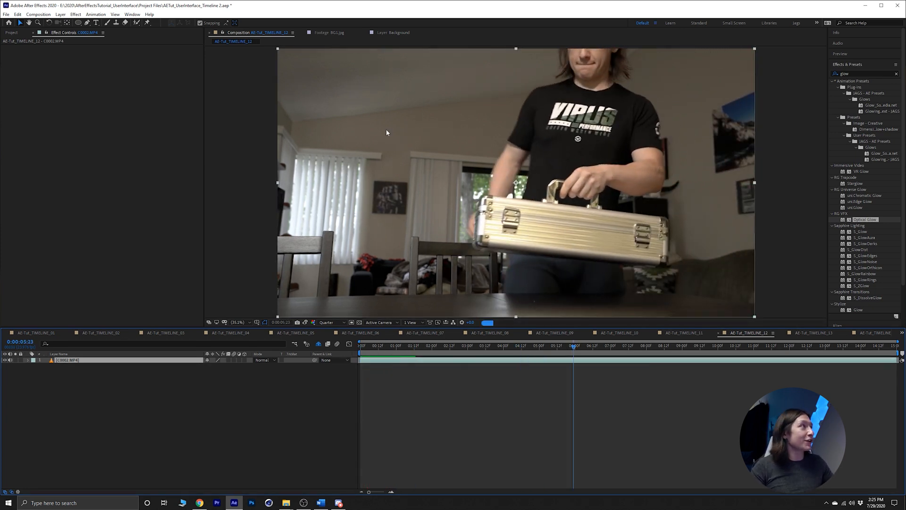
Add a new adjustment layer above the footage clip from the Layer > New menu.
{"action": "left_click", "coordinate": [60, 15]}
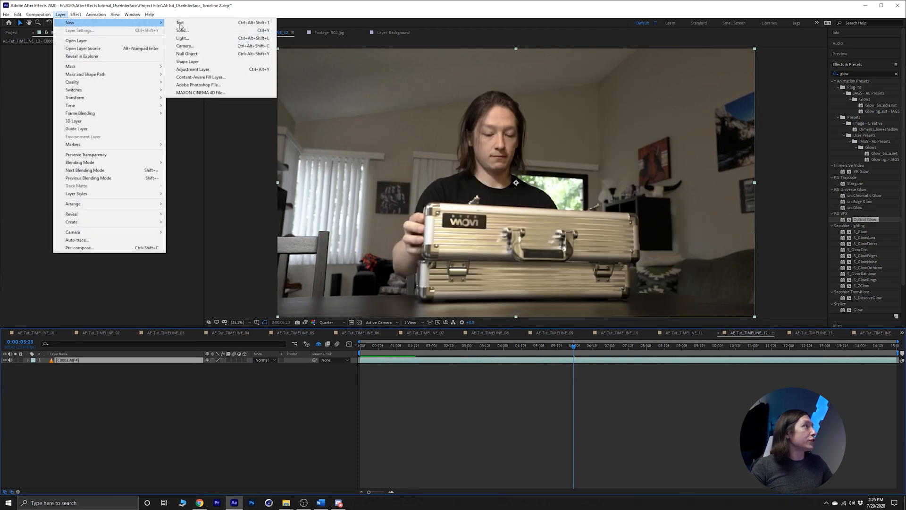
{"action": "left_click", "coordinate": [192, 69]}
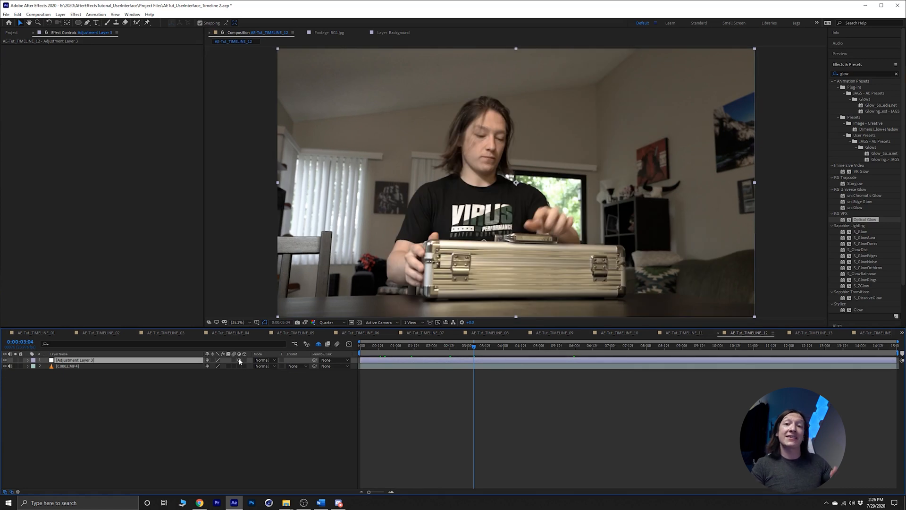
{"action": "mouse_move", "coordinate": [240, 360]}
{"action": "type", "text": "lumetr"}
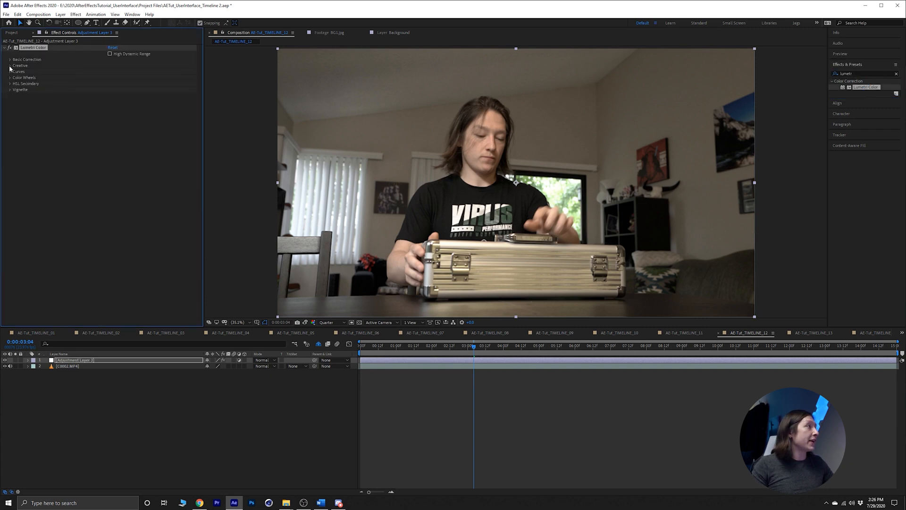
Reshape the Lumetri RGB curve and raise Creative Saturation on the adjustment layer.
{"action": "left_click", "coordinate": [10, 71]}
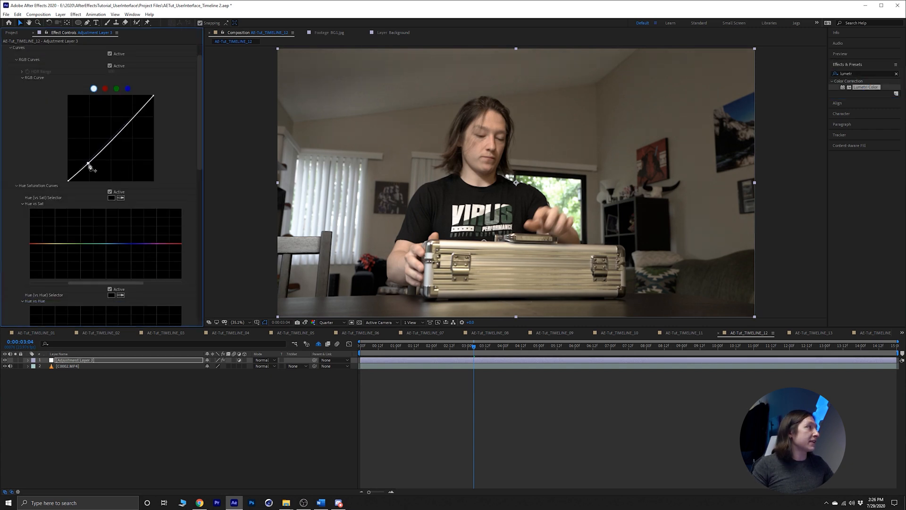
{"action": "left_click_drag", "start_coordinate": [90, 167], "coordinate": [123, 126]}
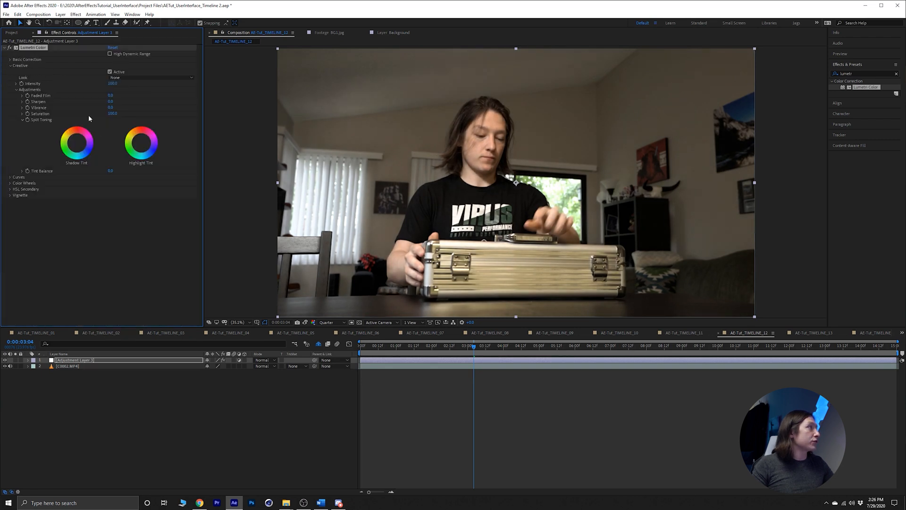
{"action": "left_click_drag", "start_coordinate": [112, 113], "coordinate": [121, 113]}
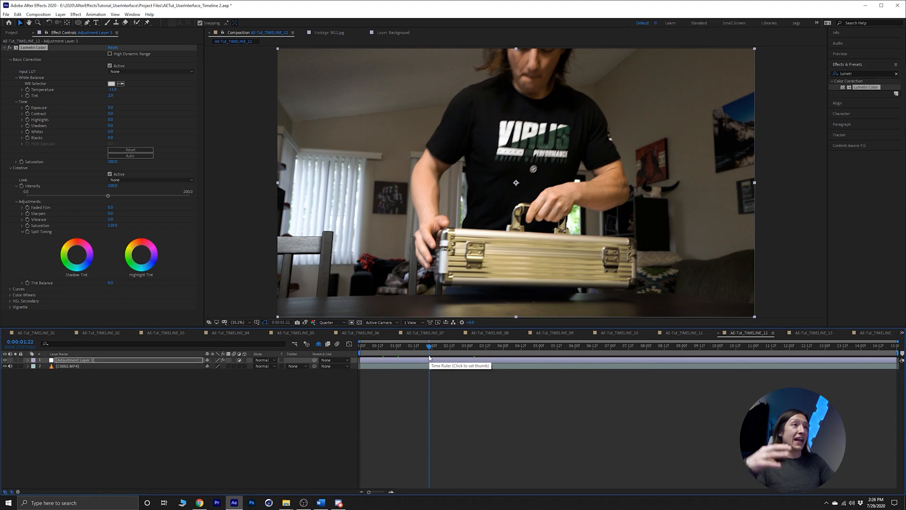
{"action": "left_click", "coordinate": [509, 345]}
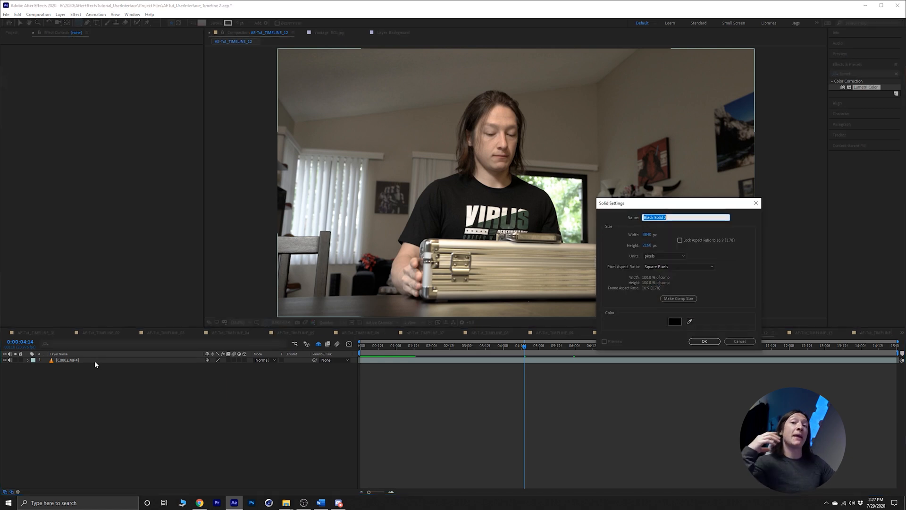
{"action": "mouse_move", "coordinate": [701, 350]}
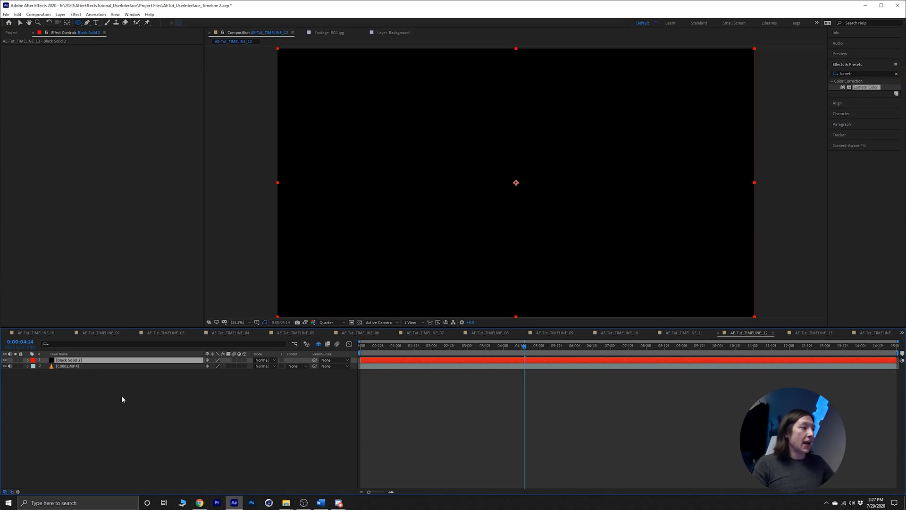
Confirm a comp-sized black solid, Black Solid 2, above the footage.
{"action": "left_click", "coordinate": [240, 363]}
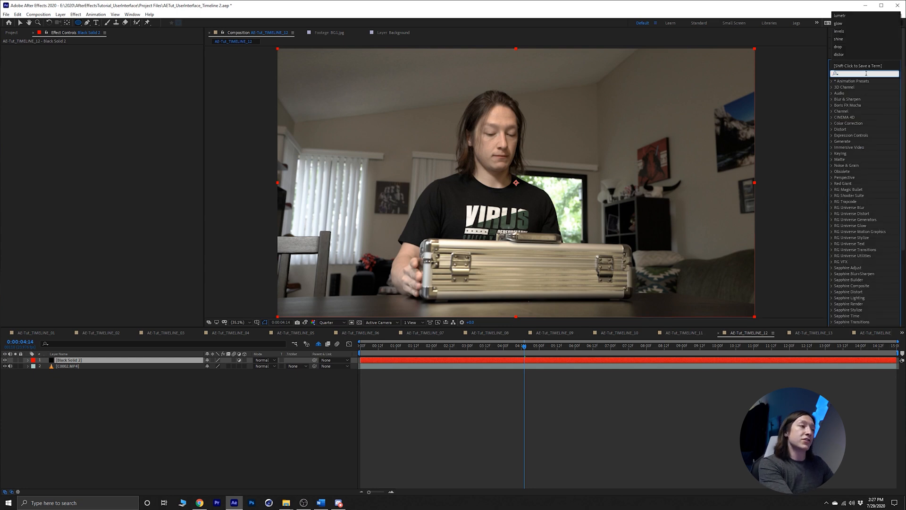
Apply the Glow effect to Black Solid 2 and scrub its glow radius.
{"action": "type", "text": "glow"}
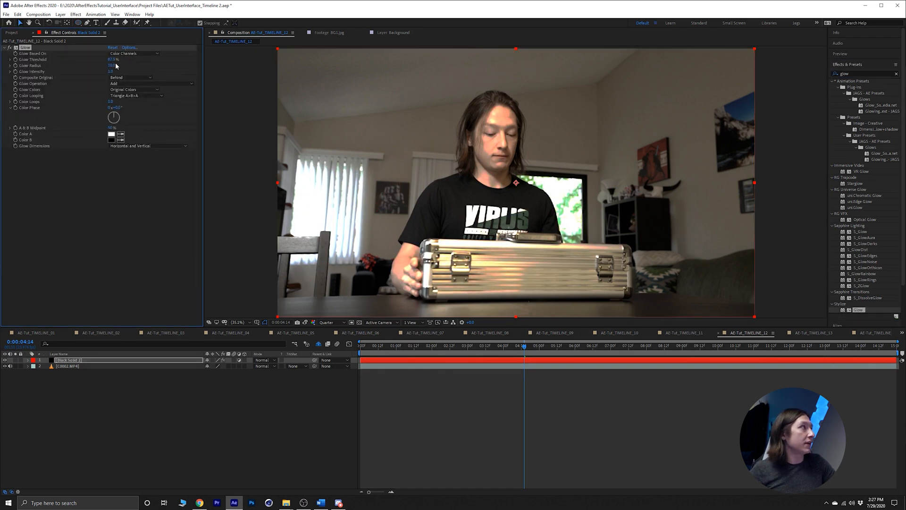
{"action": "left_click_drag", "start_coordinate": [116, 60], "coordinate": [113, 60]}
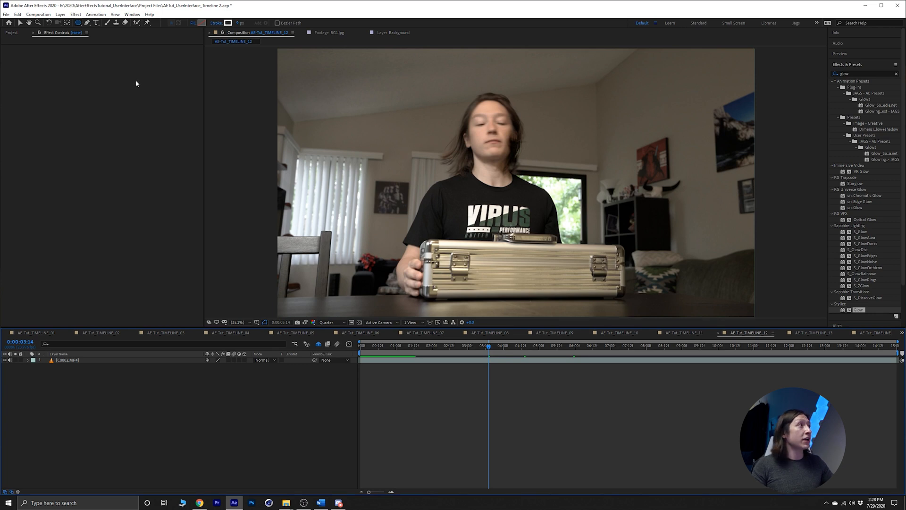
{"action": "mouse_move", "coordinate": [77, 23]}
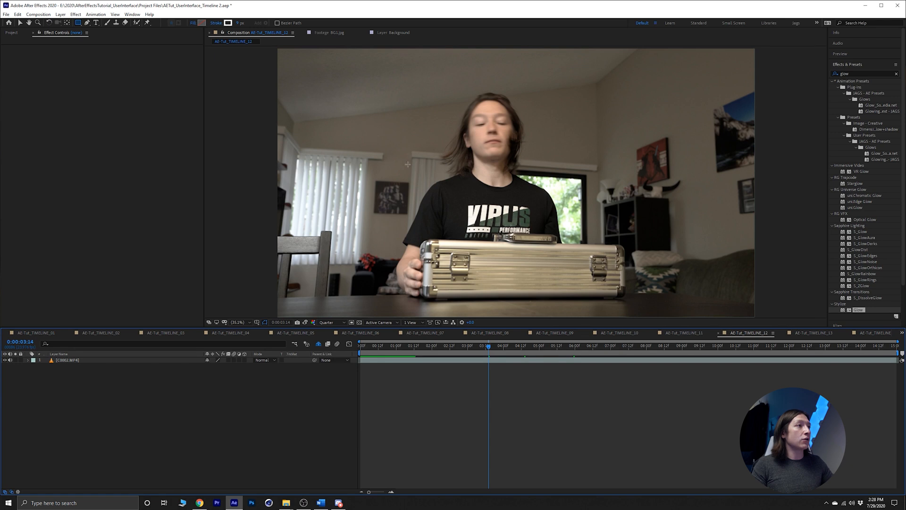
Draw a wide white rectangle across the frame centre and expand its Rectangle 1 contents.
{"action": "left_click_drag", "start_coordinate": [389, 195], "coordinate": [621, 250]}
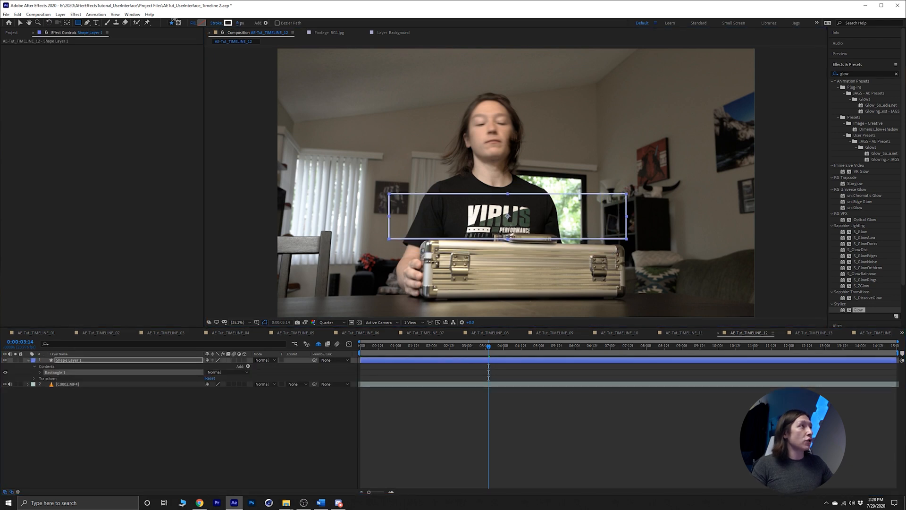
{"action": "mouse_move", "coordinate": [200, 24]}
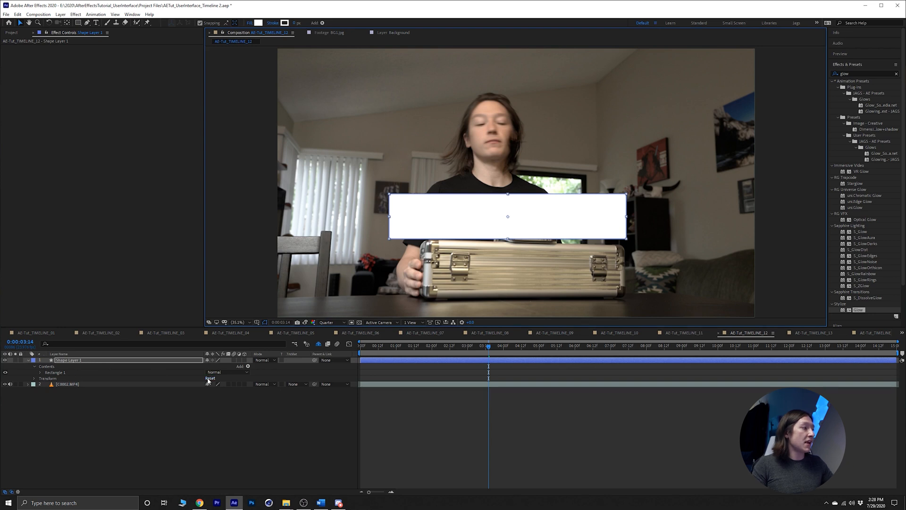
{"action": "left_click", "coordinate": [46, 372]}
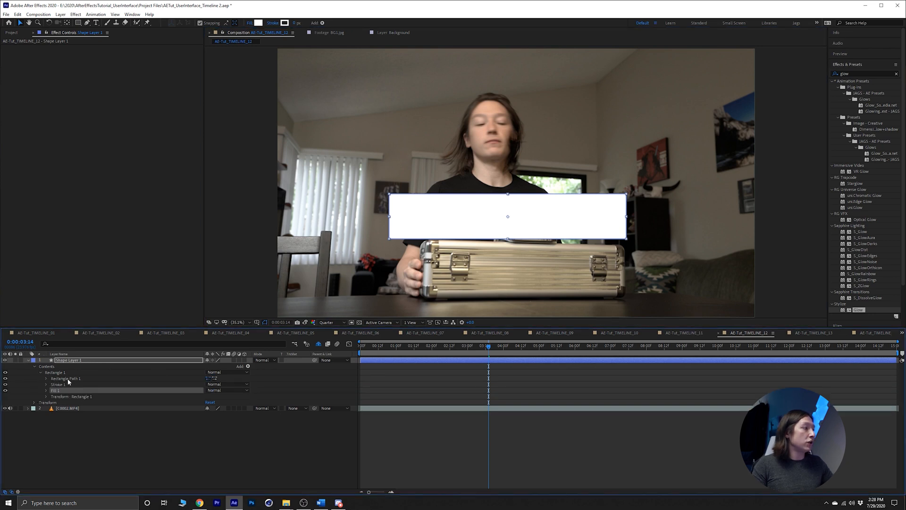
{"action": "left_click", "coordinate": [65, 379]}
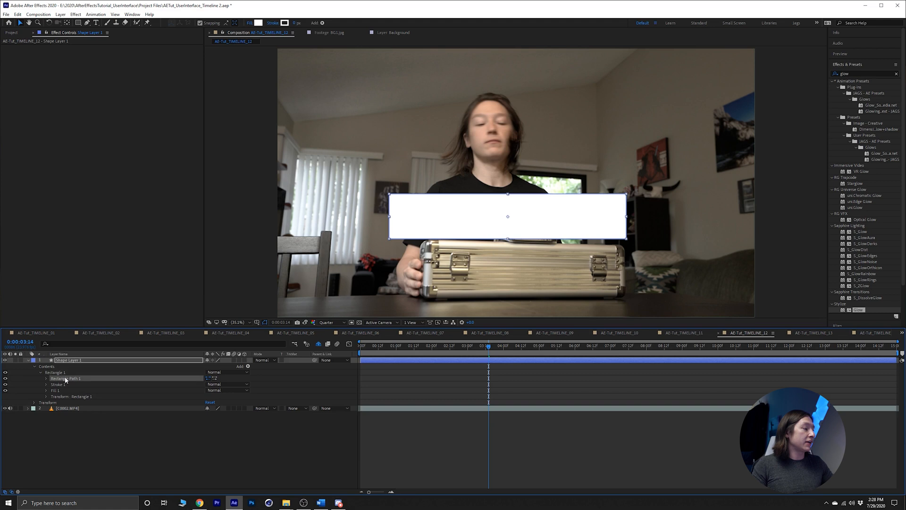
{"action": "left_click", "coordinate": [27, 360]}
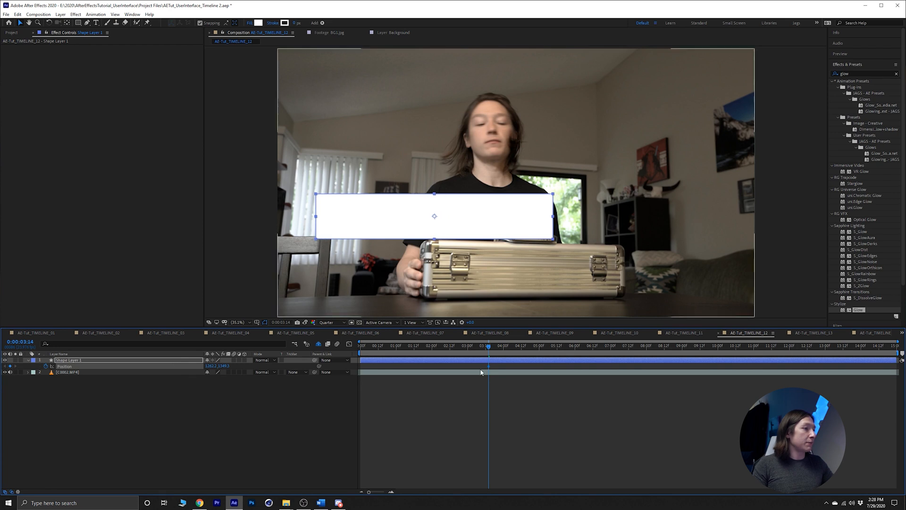
Keyframe the rectangle's Position, sliding it right by the three-second mark.
{"action": "left_click", "coordinate": [361, 345]}
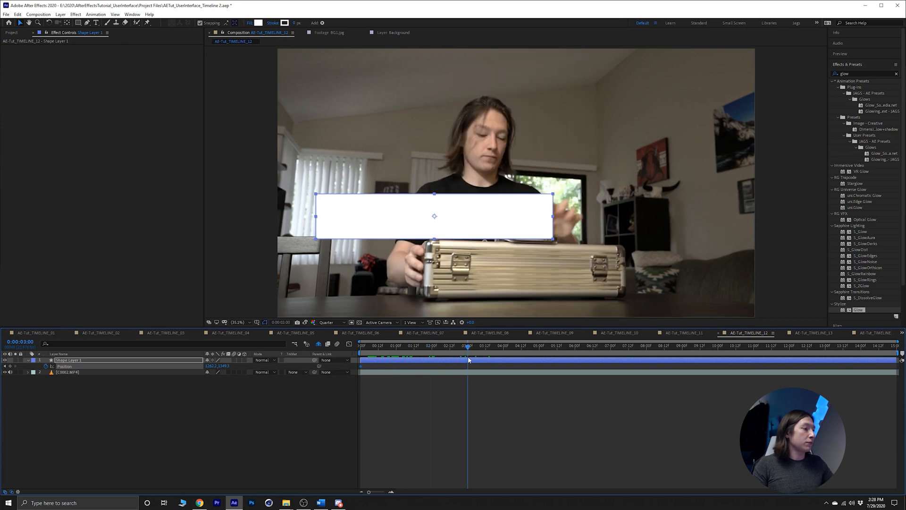
{"action": "left_click_drag", "start_coordinate": [434, 216], "coordinate": [459, 216]}
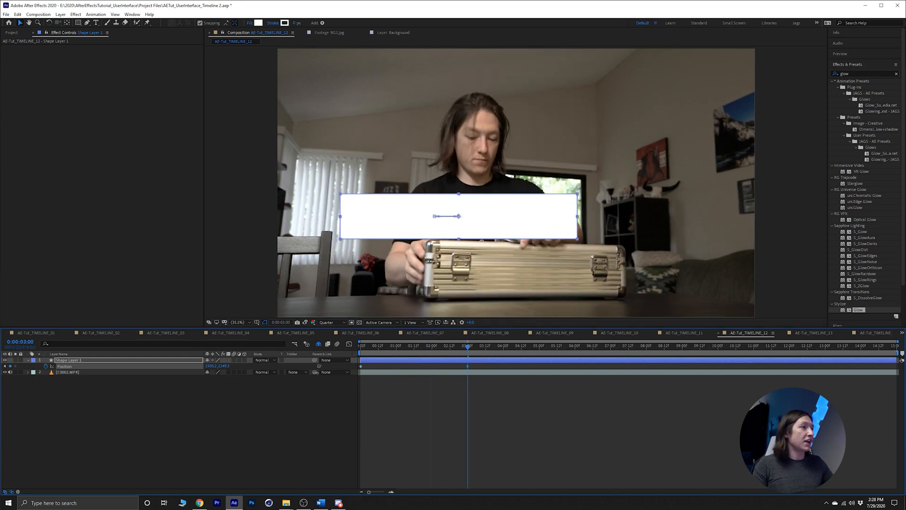
{"action": "left_click_drag", "start_coordinate": [458, 216], "coordinate": [619, 217]}
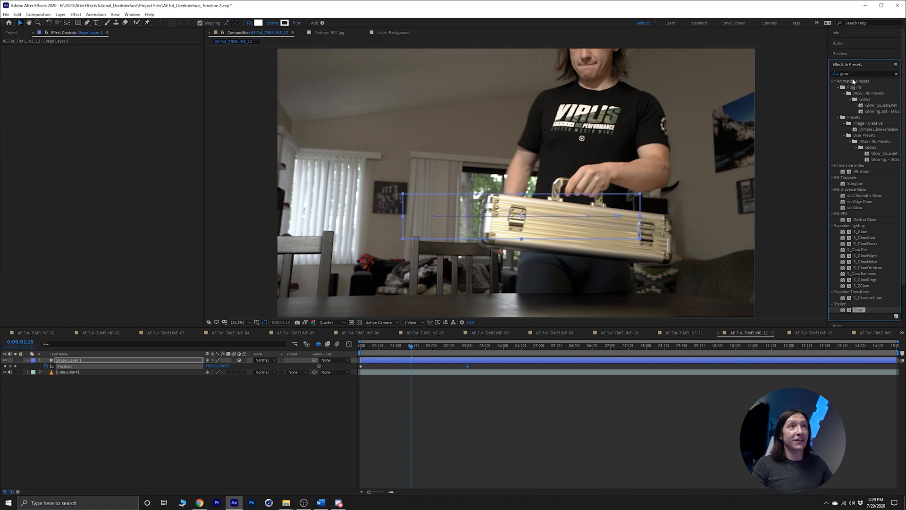
{"action": "type", "text": "trans"}
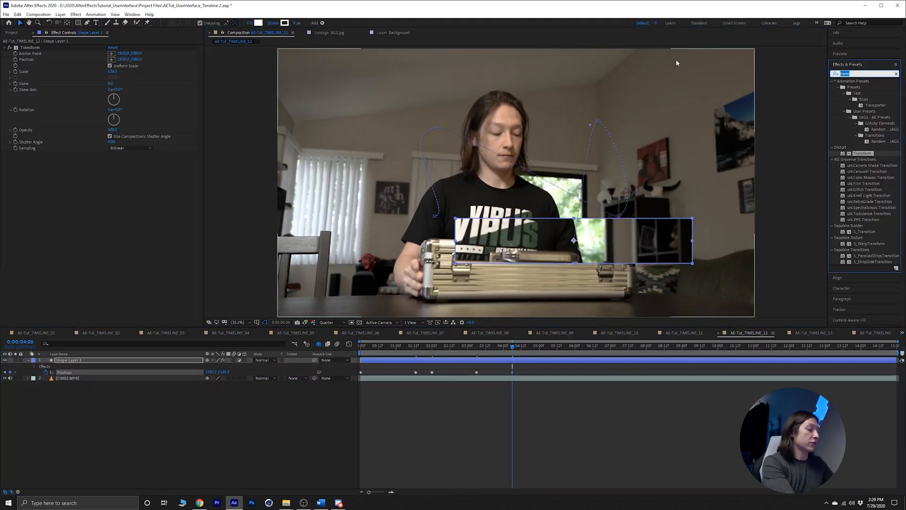
Apply Tritone to the rectangle and set its Midtones to a light bluish colour.
{"action": "type", "text": "tritone"}
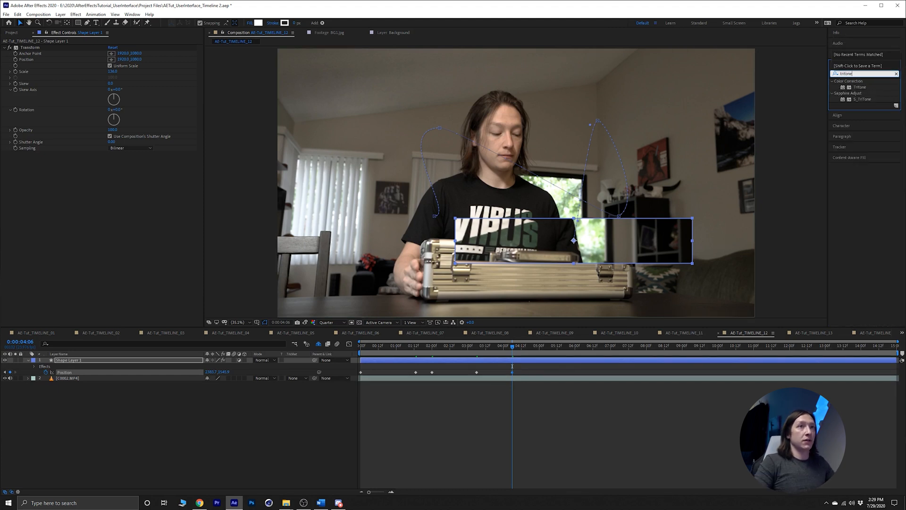
{"action": "double_click", "coordinate": [860, 87]}
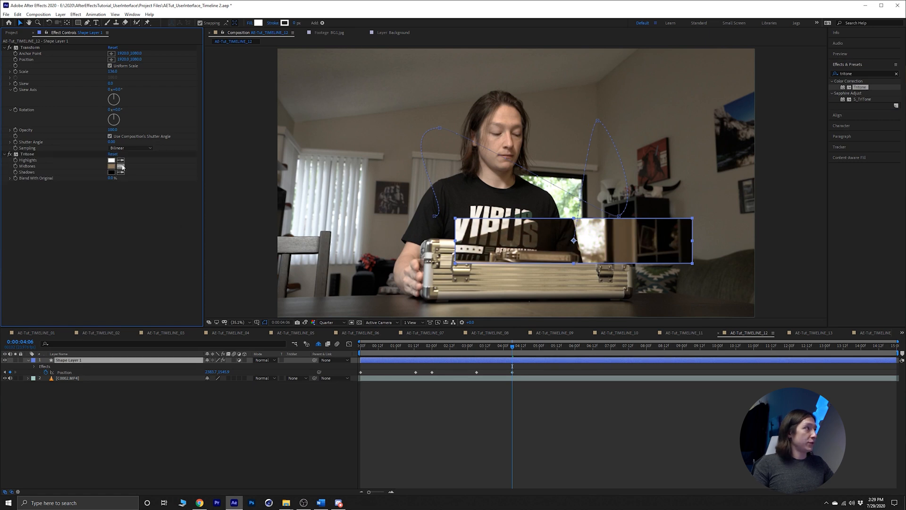
{"action": "left_click", "coordinate": [111, 166]}
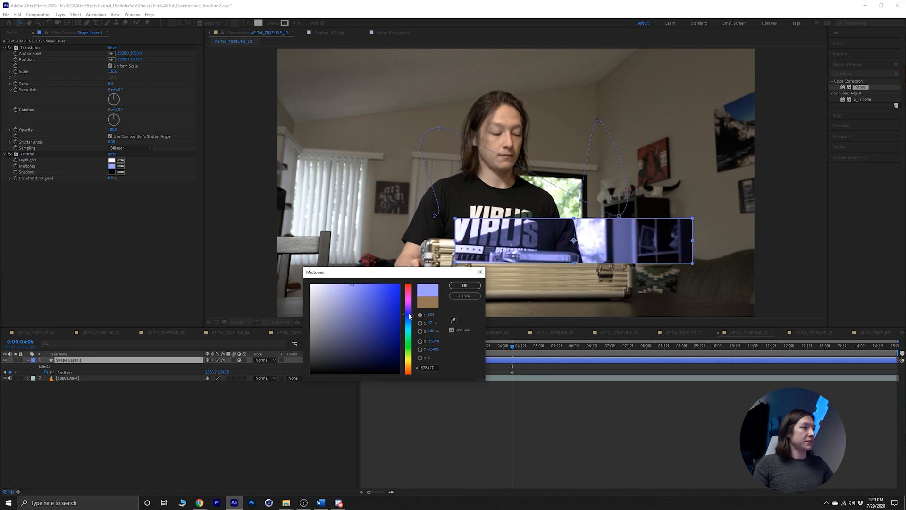
{"action": "left_click", "coordinate": [464, 285]}
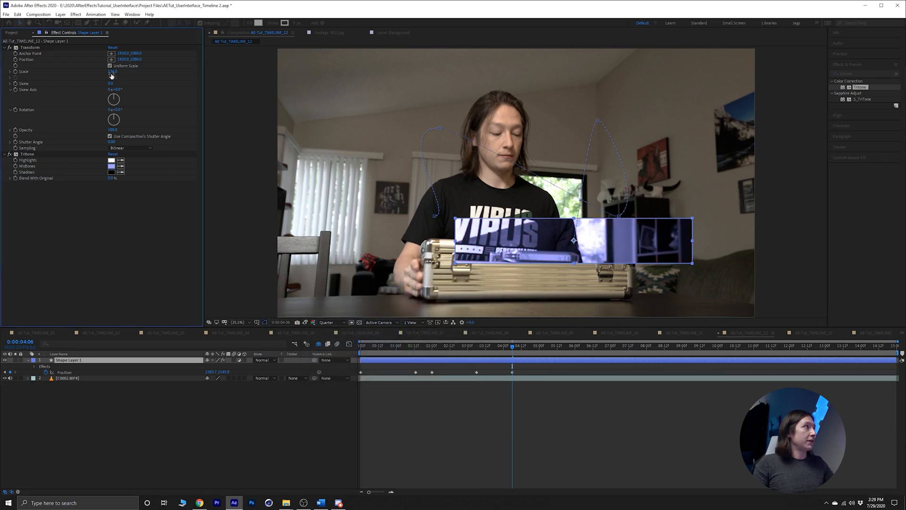